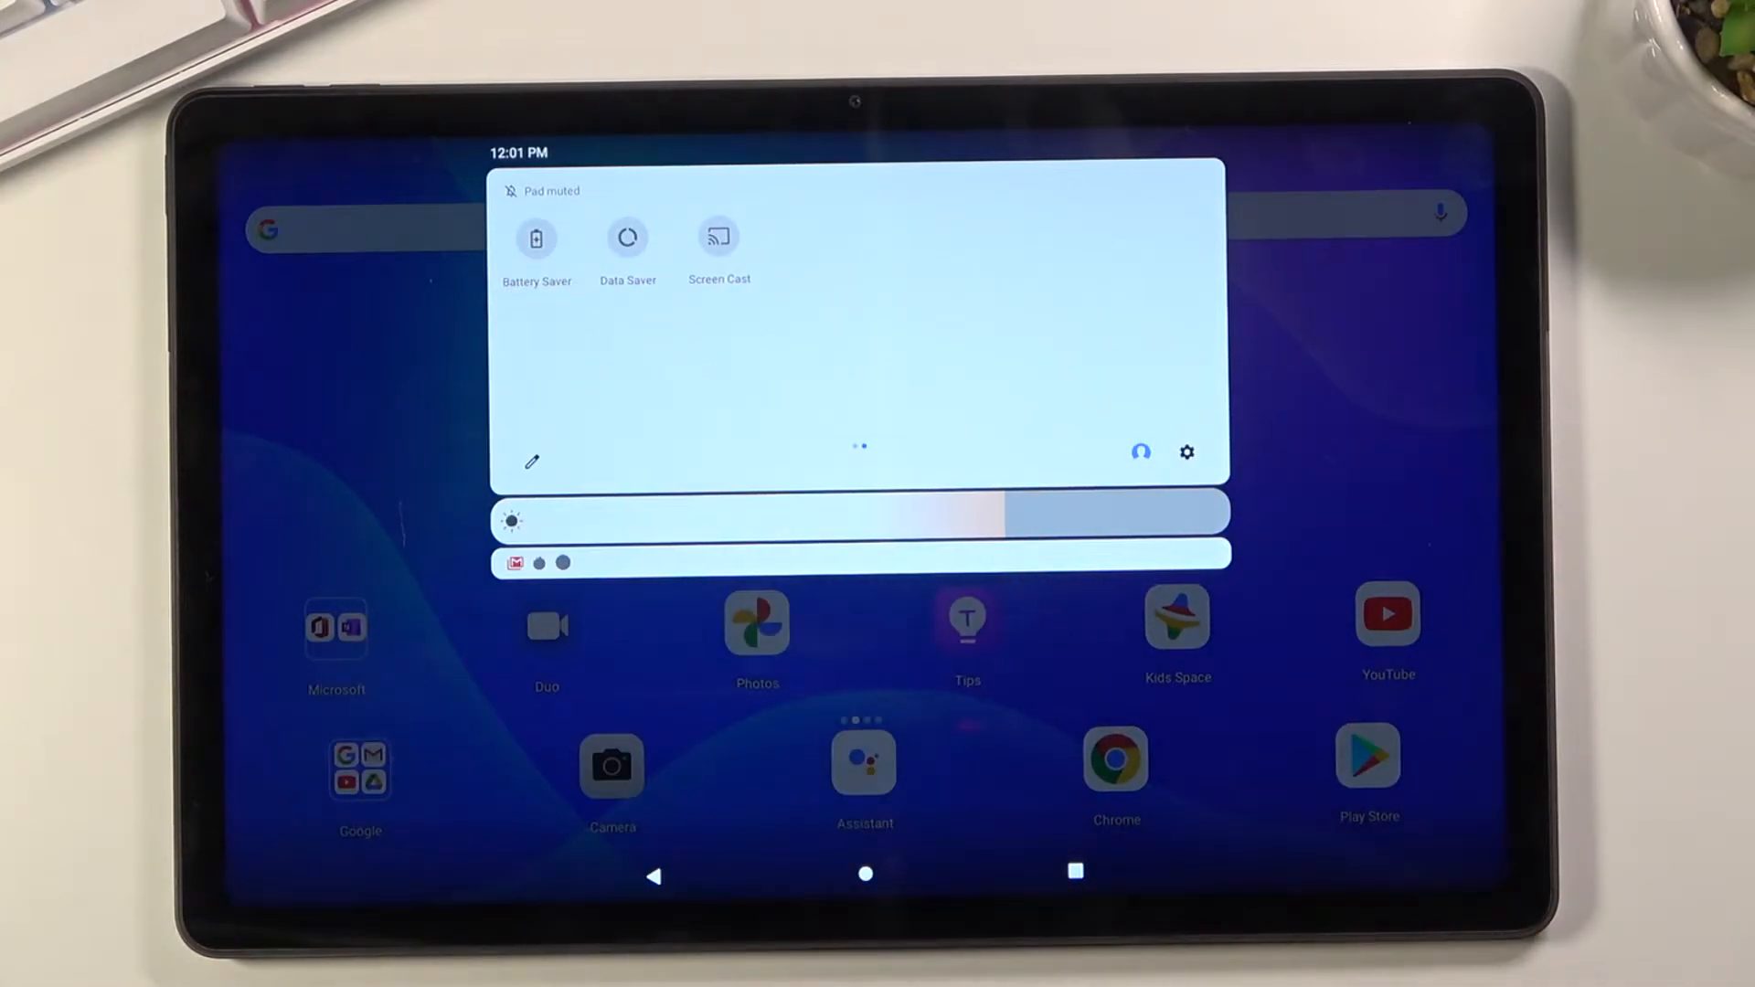
Enable the Battery Saver tile, then swipe Quick Settings pages to check Dark theme is active
click(536, 238)
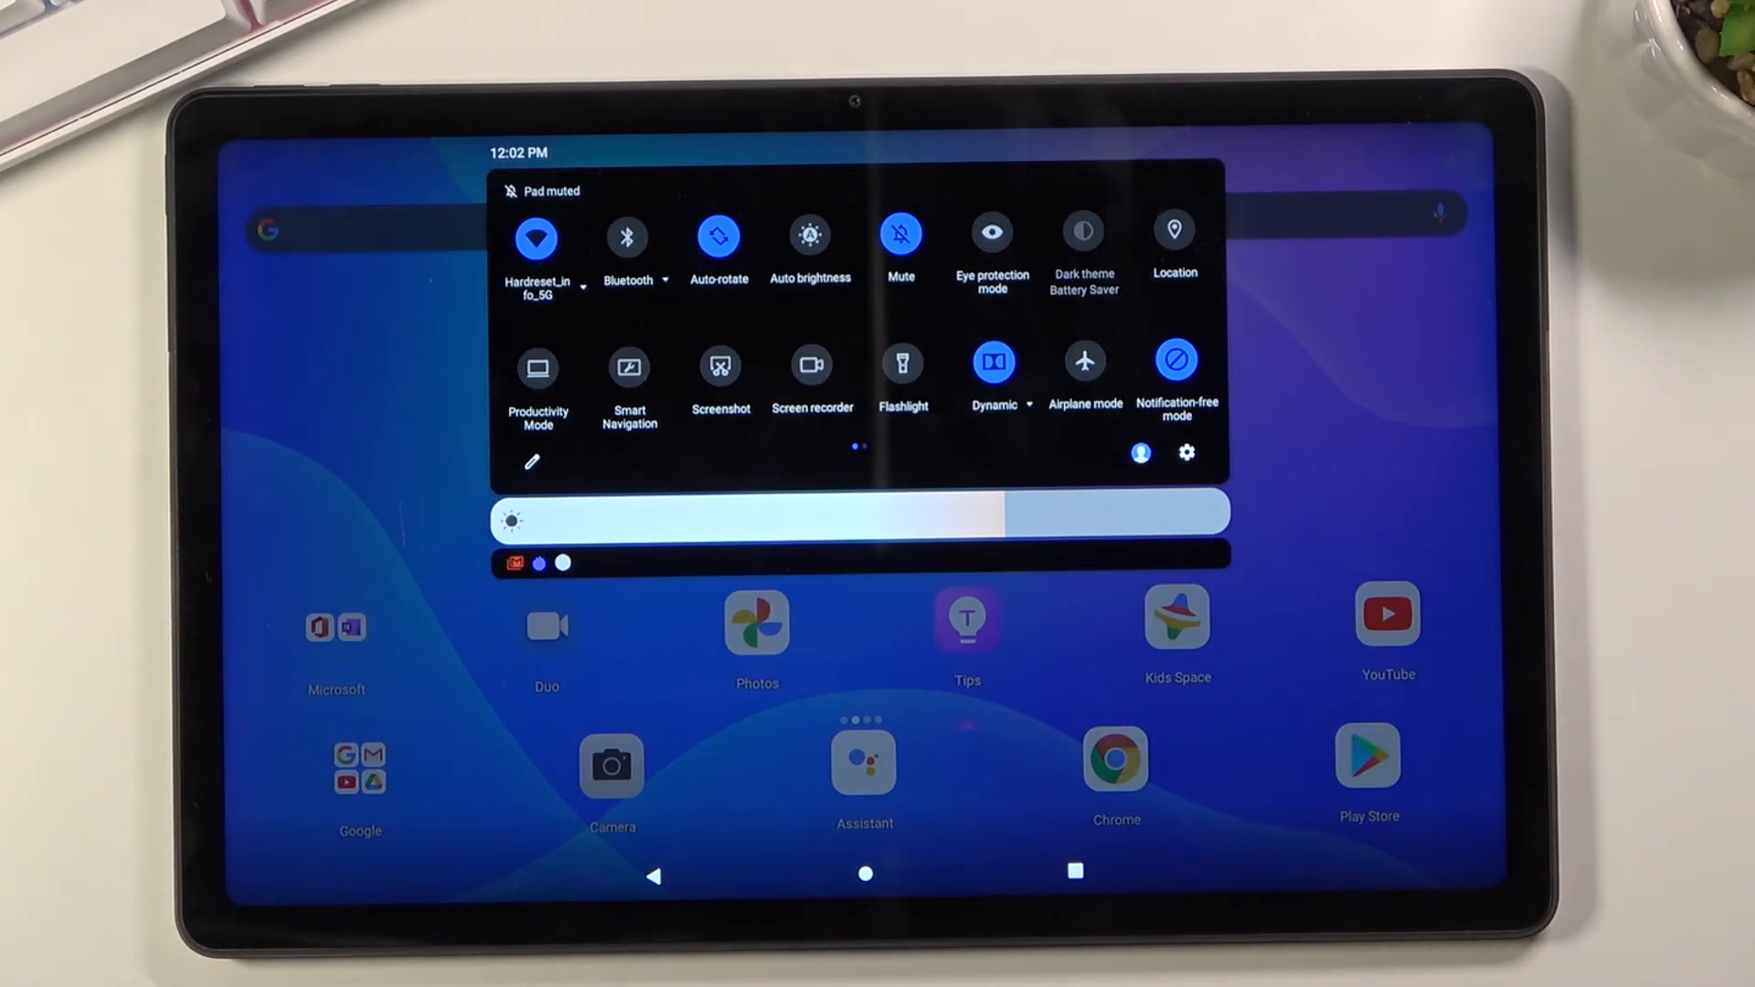
scroll(left, 3)
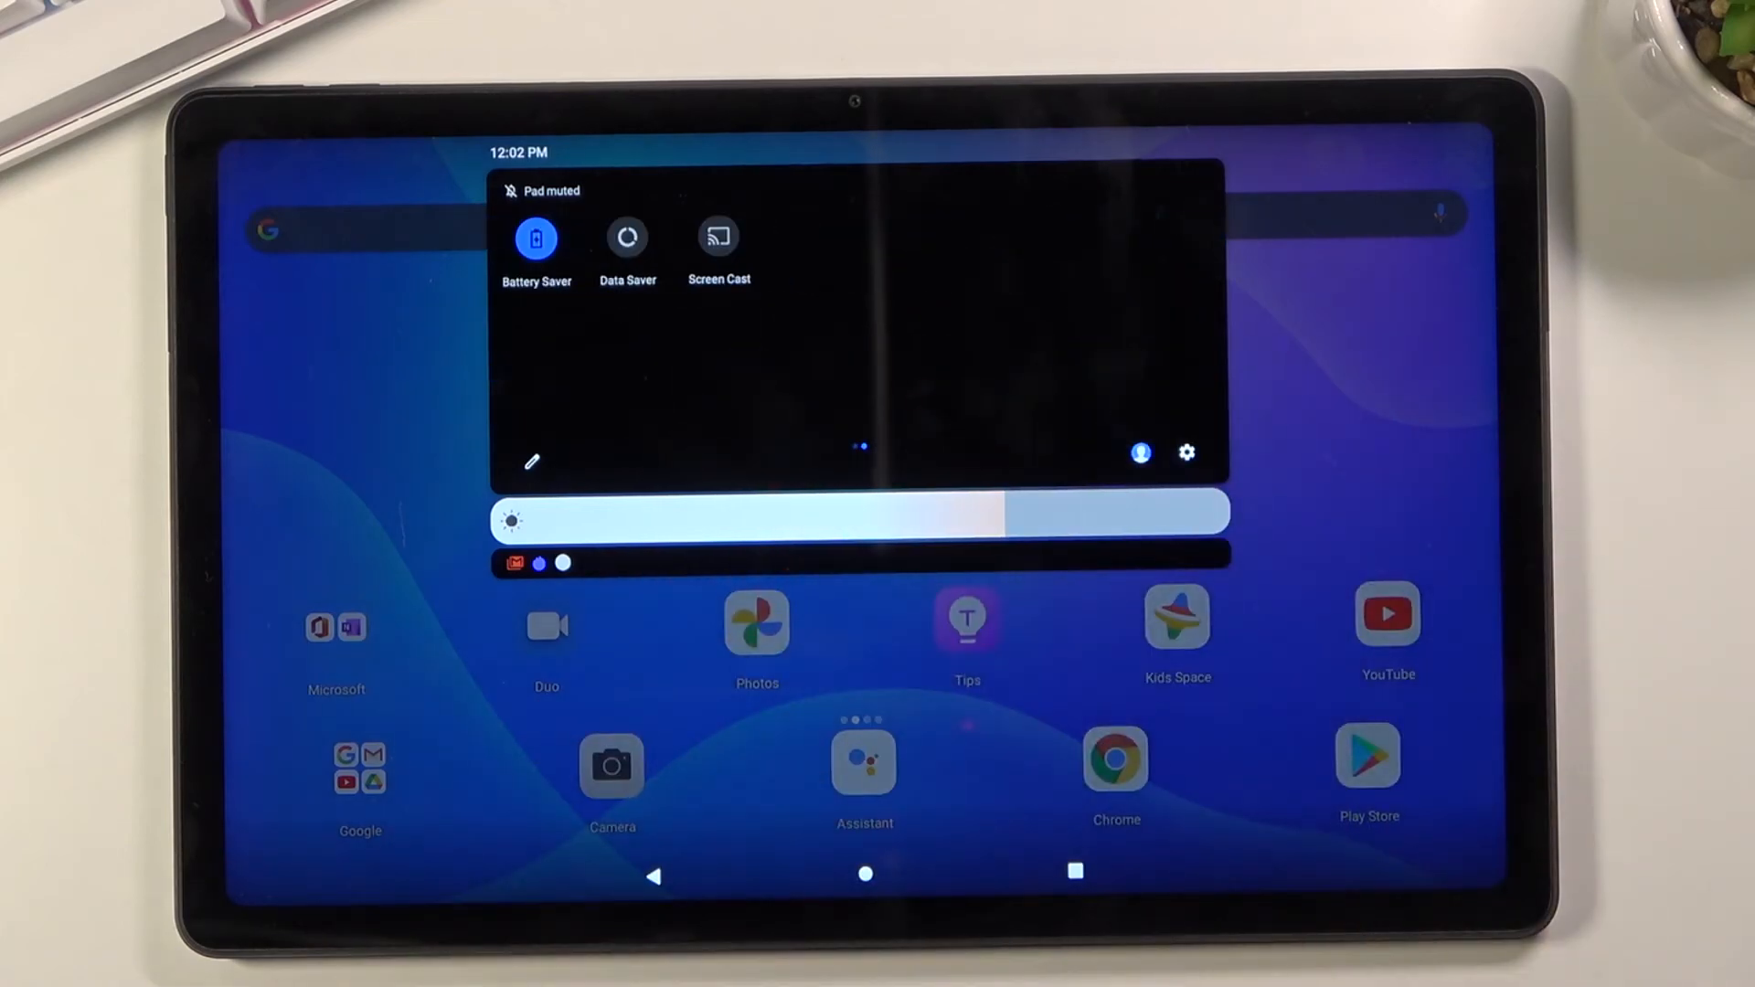